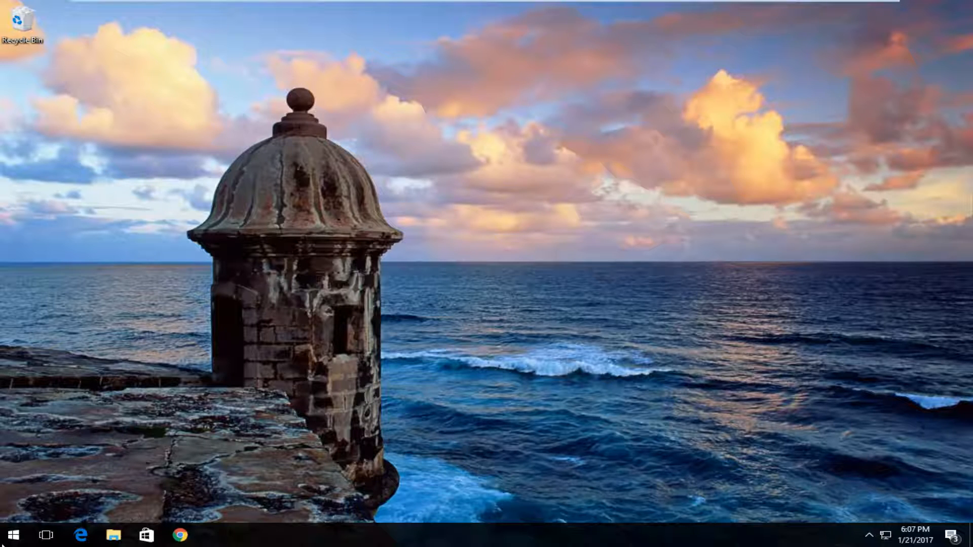
# - Launch Command Prompt (Admin) from the Start right-click menu and approve the UAC prompt
pyautogui.rightClick(10, 535)
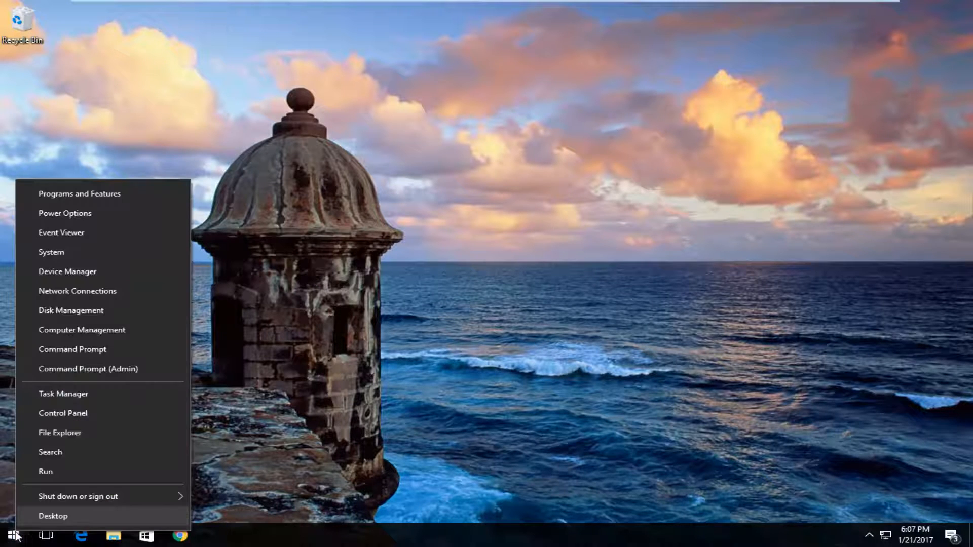
pyautogui.moveTo(78, 369)
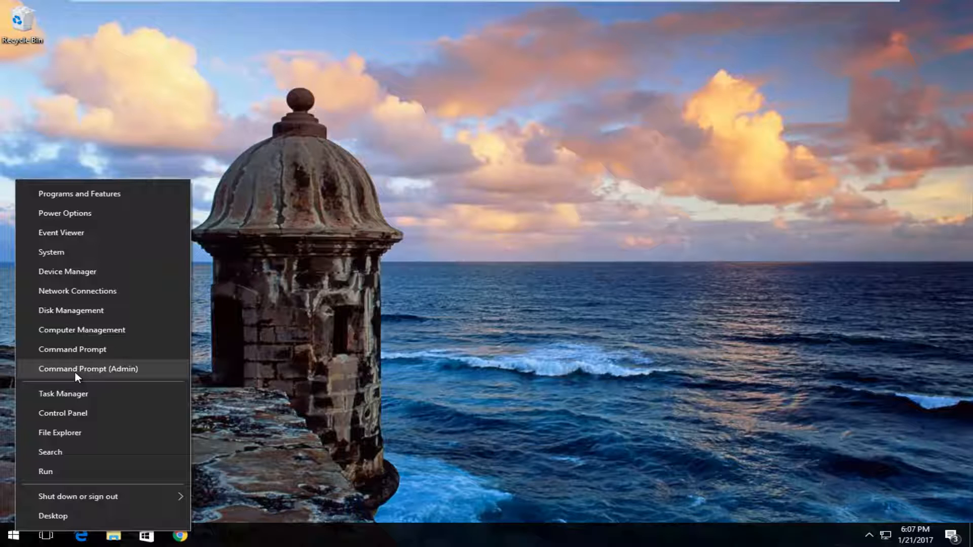
pyautogui.moveTo(101, 377)
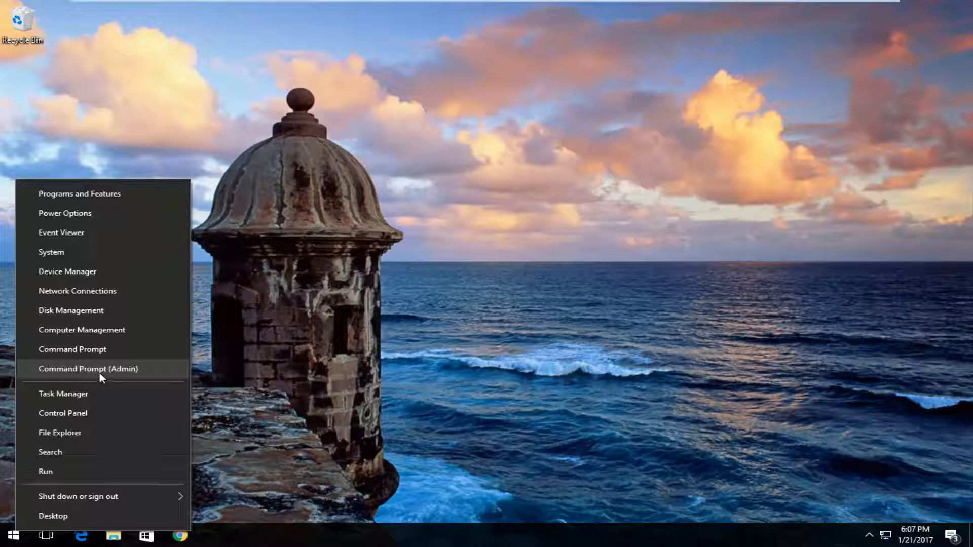
pyautogui.click(88, 369)
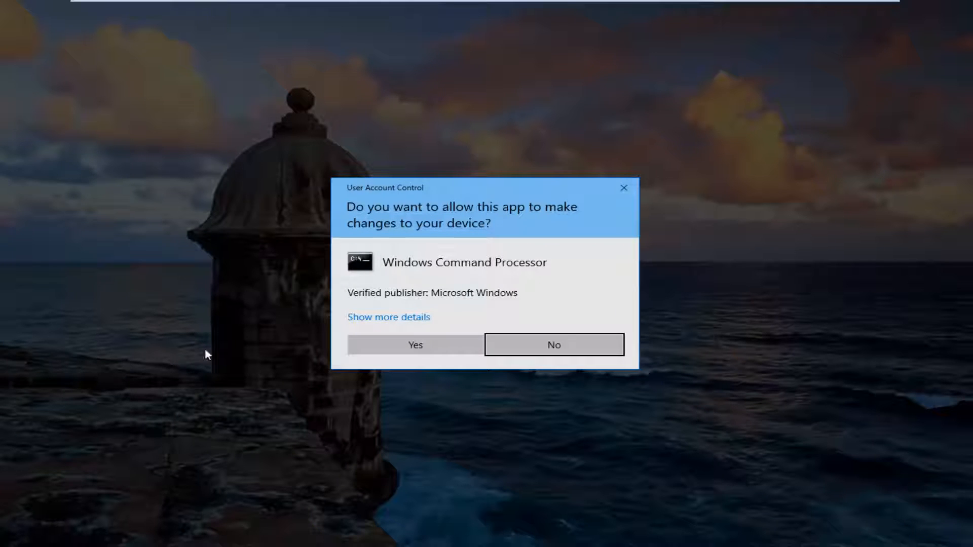
pyautogui.moveTo(392, 225)
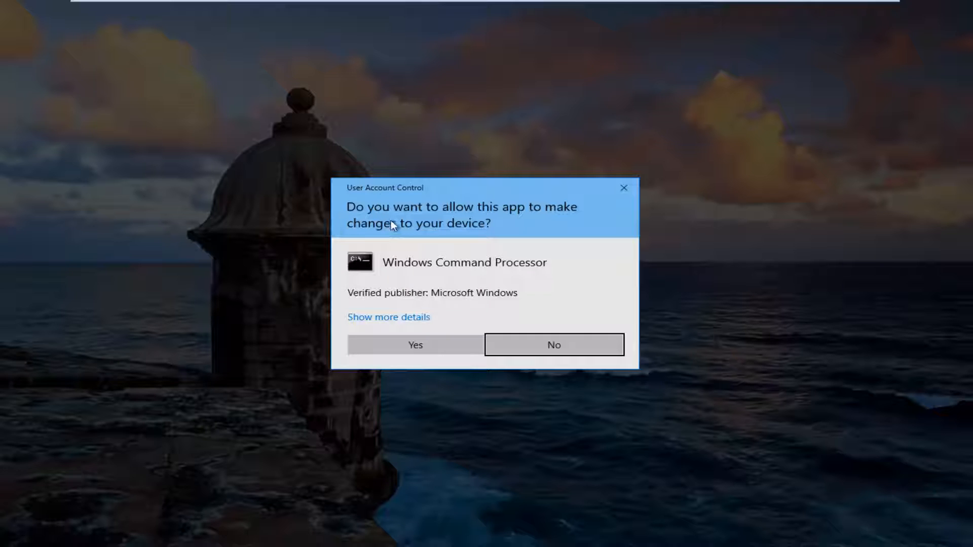
pyautogui.click(414, 344)
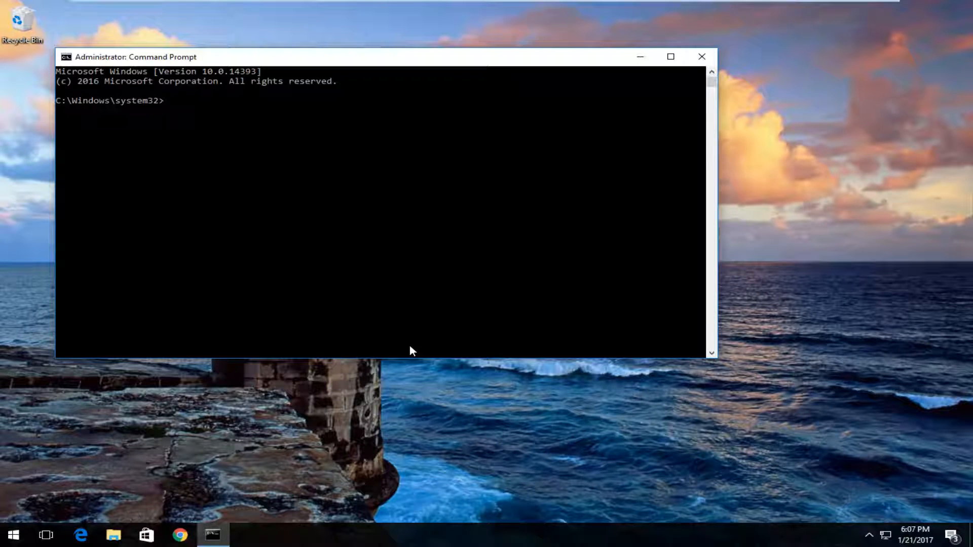
pyautogui.moveTo(348, 74)
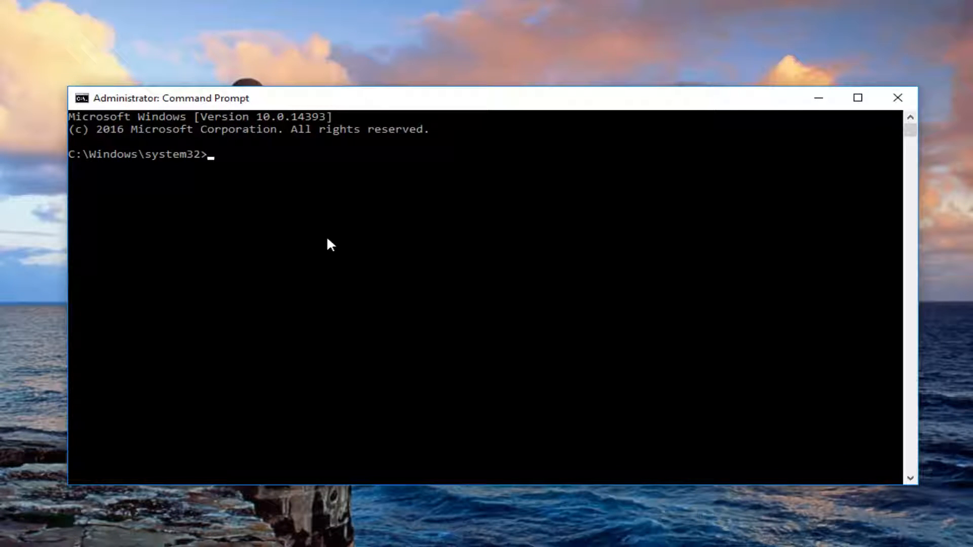
# - Run 'wmic useraccount get name,sid' to list each account name with its SID
pyautogui.write('wmic')
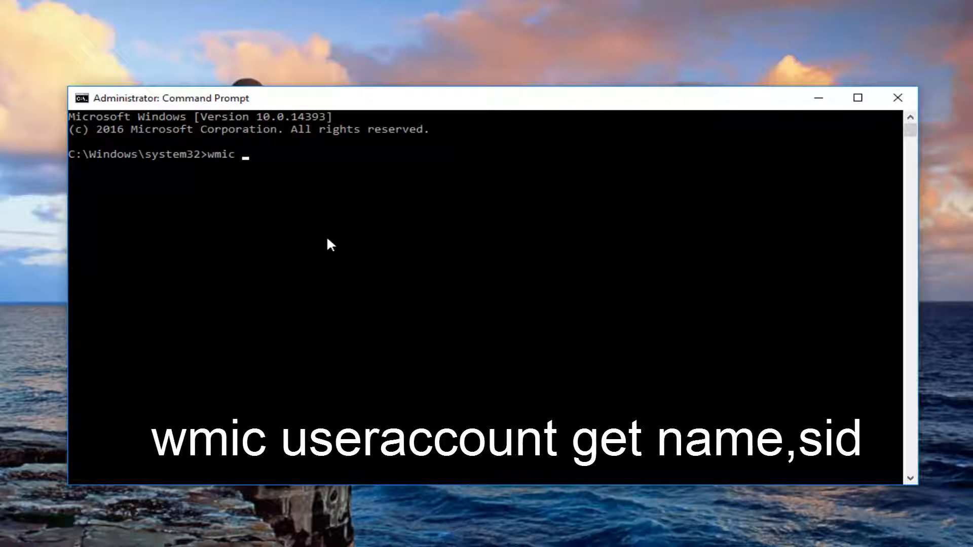
pyautogui.write('userac')
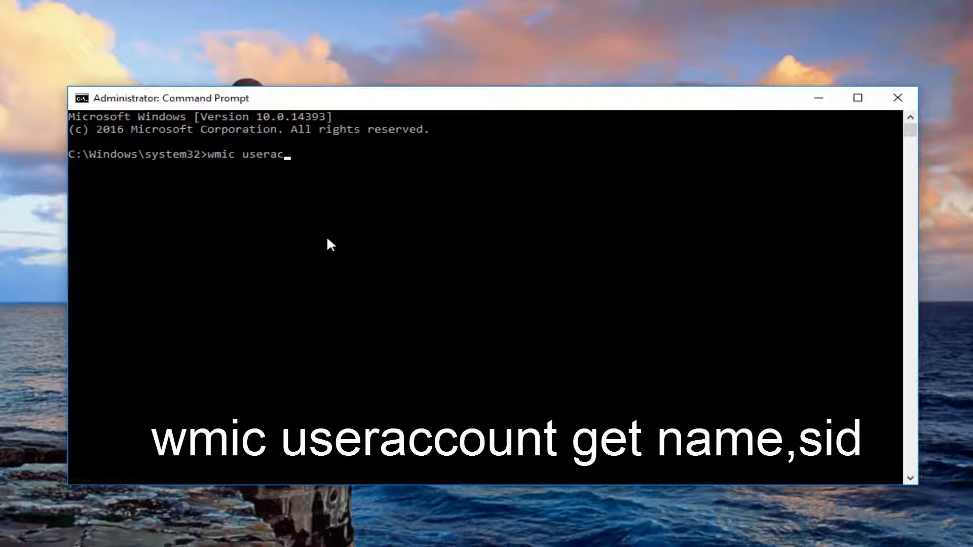
pyautogui.write('count')
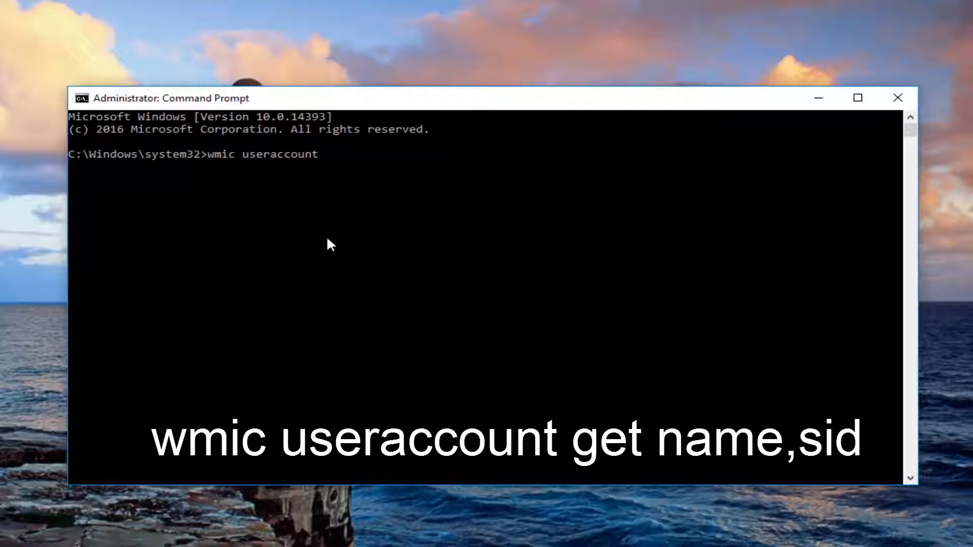
pyautogui.write('get')
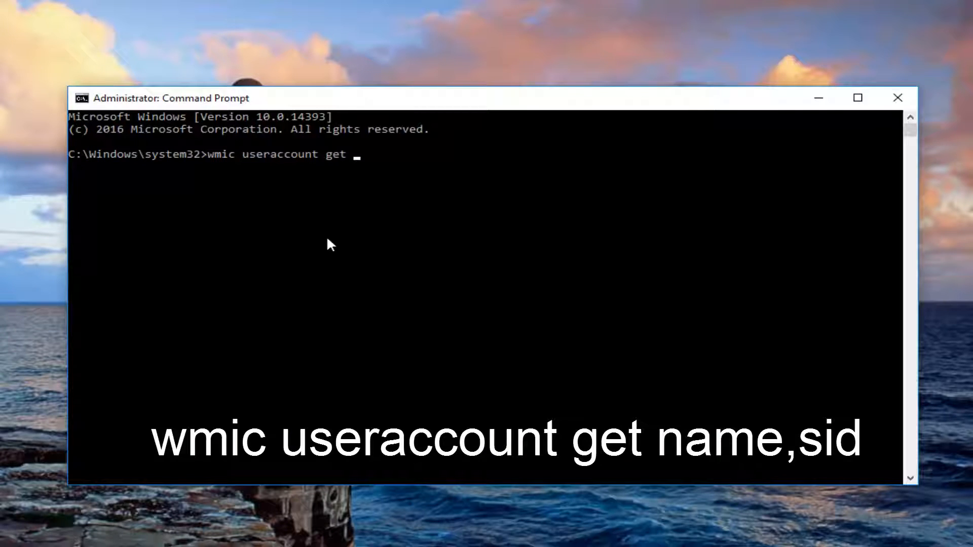
pyautogui.write('name')
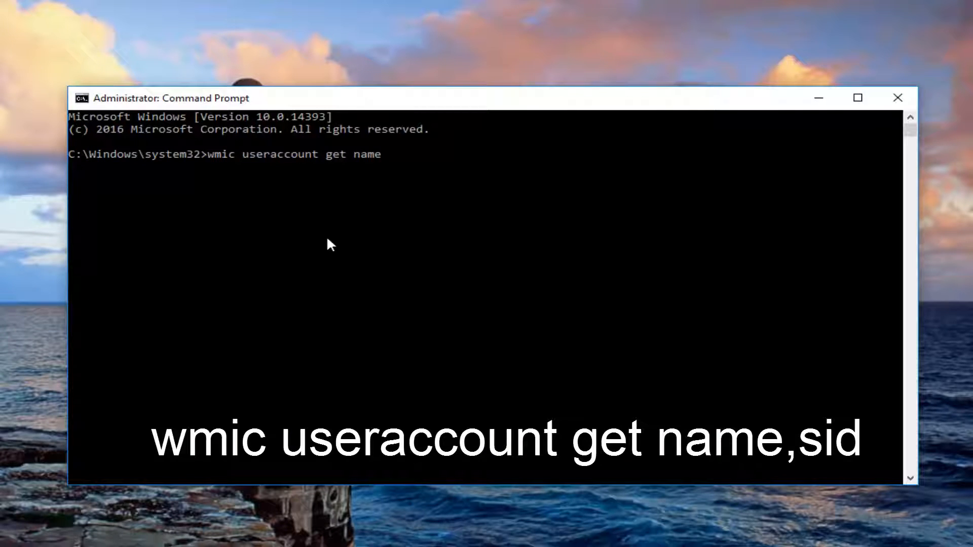
pyautogui.write(',s')
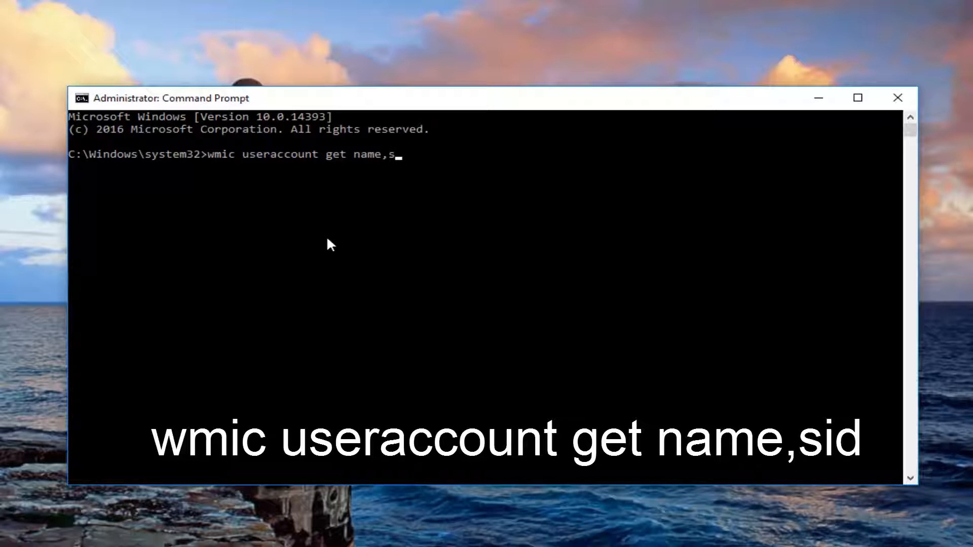
pyautogui.press('Return')
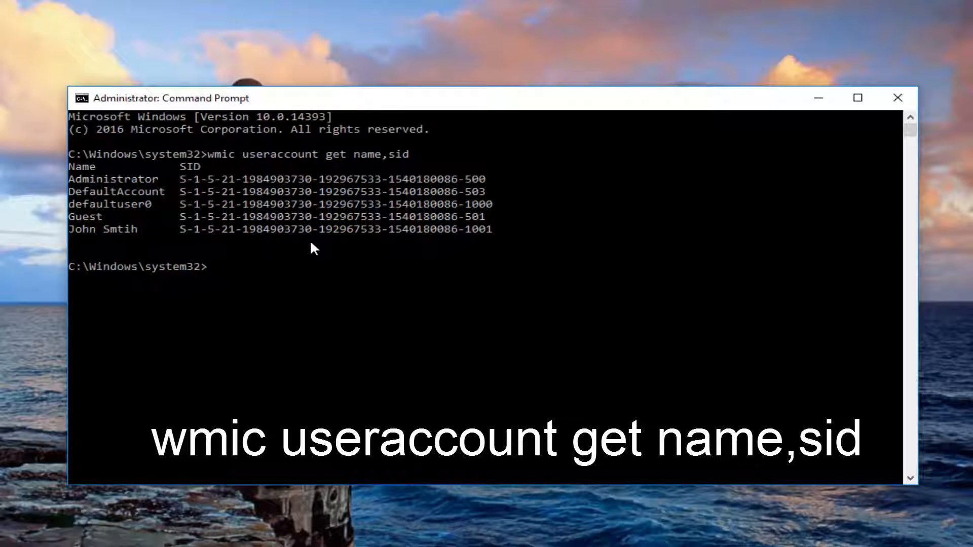
pyautogui.moveTo(291, 241)
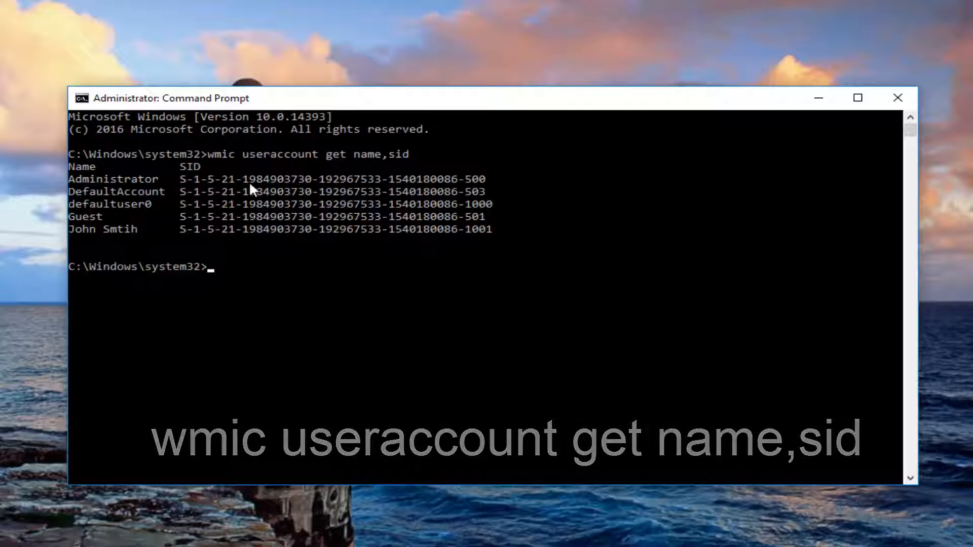
pyautogui.moveTo(181, 242)
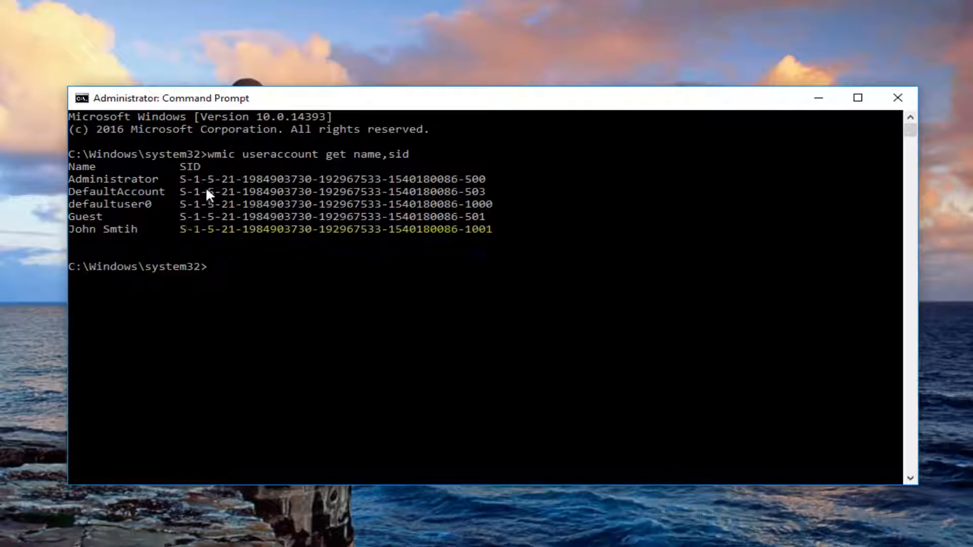
pyautogui.moveTo(209, 182)
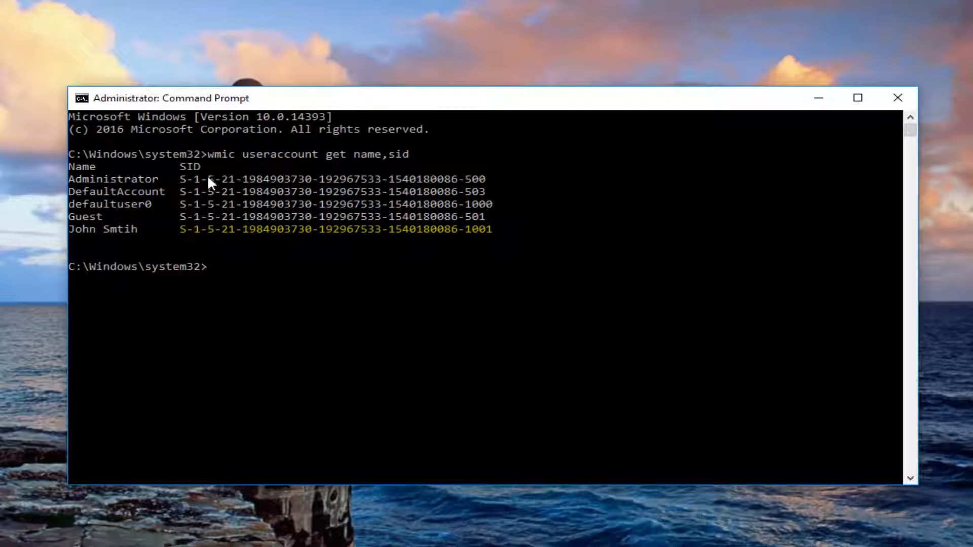
pyautogui.moveTo(238, 188)
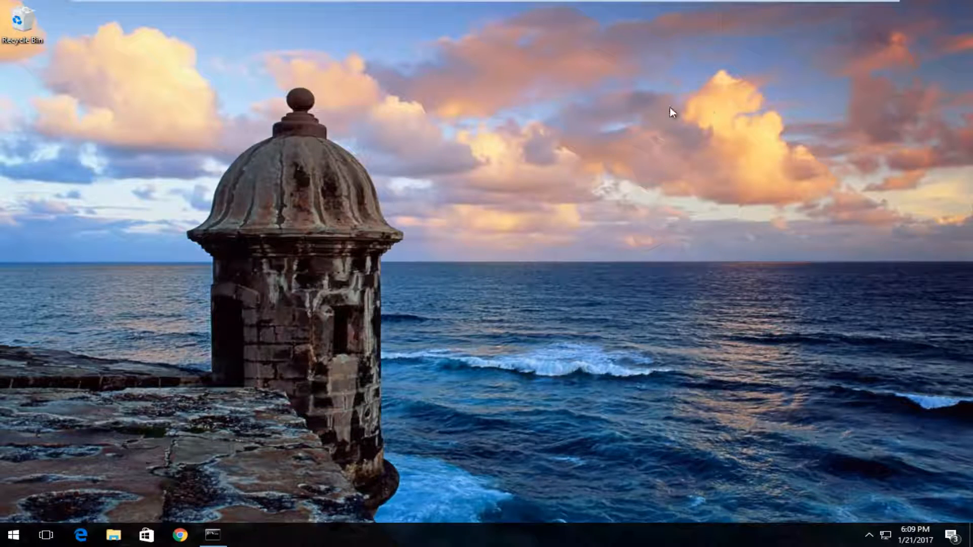
# - Search Start for regedit, run it as administrator and approve the UAC prompt
pyautogui.click(13, 535)
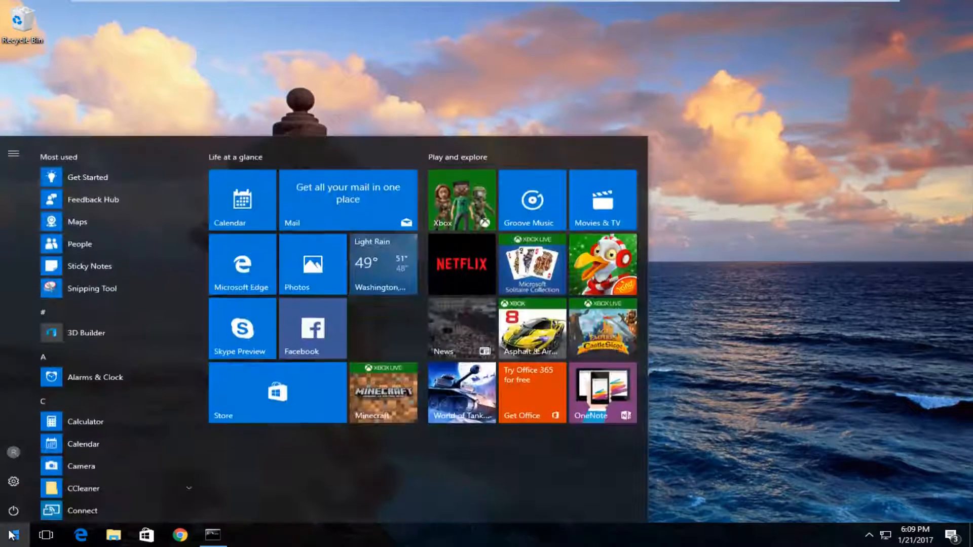
pyautogui.write('regedit')
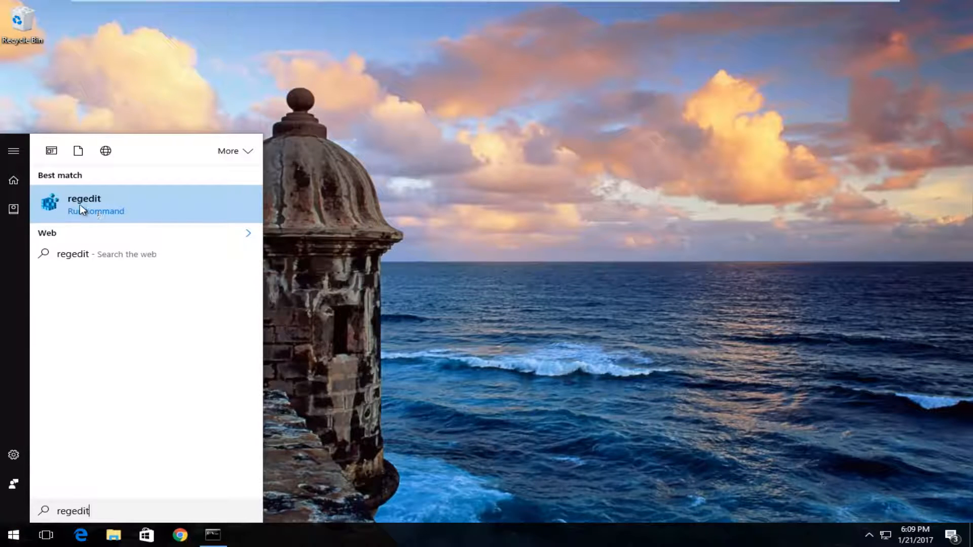
pyautogui.rightClick(84, 203)
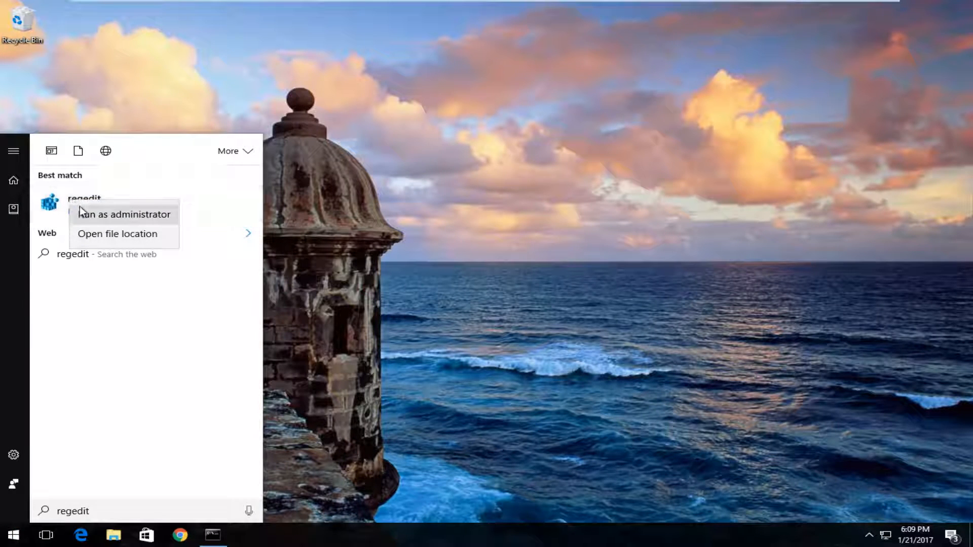
pyautogui.click(122, 213)
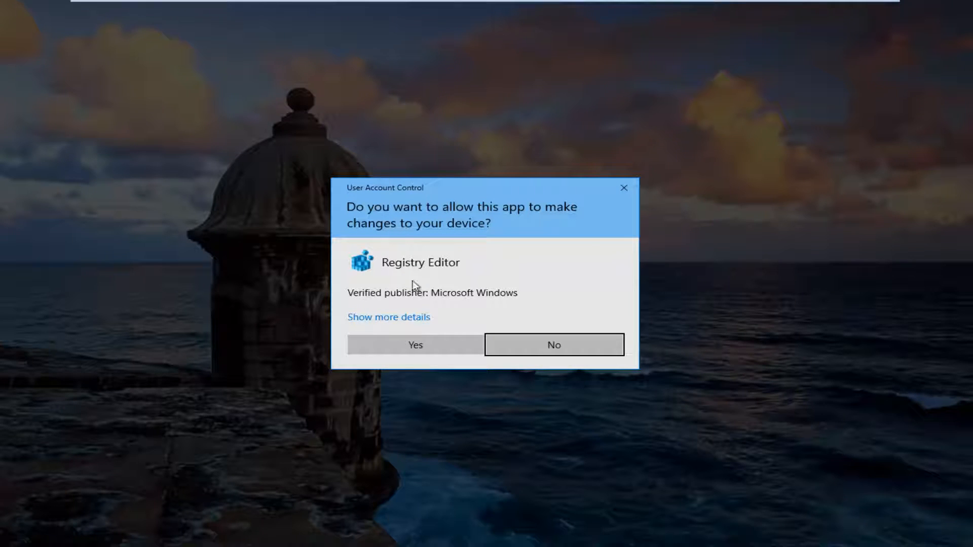
pyautogui.click(413, 344)
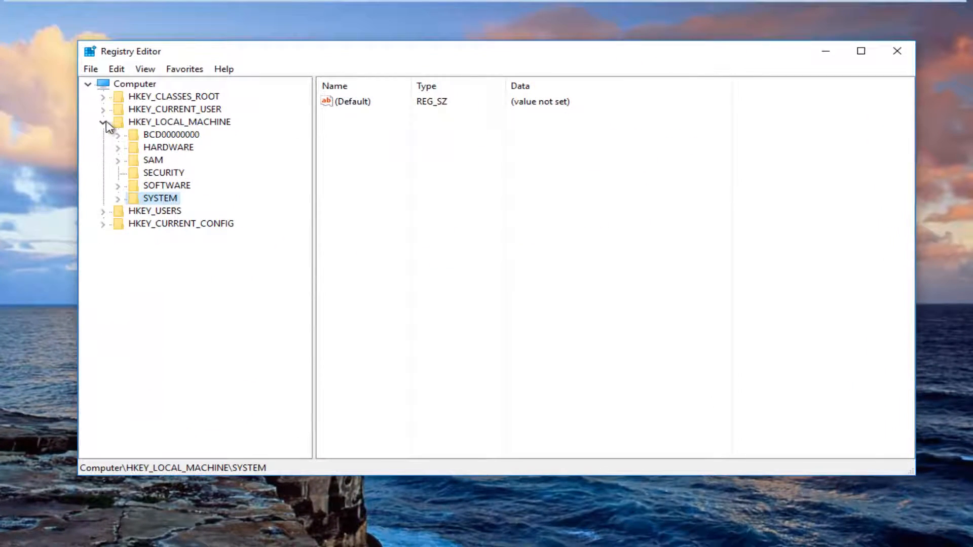
# - Expand HKEY_LOCAL_MACHINE\SOFTWARE and scroll the tree down to the Windows key
pyautogui.click(104, 122)
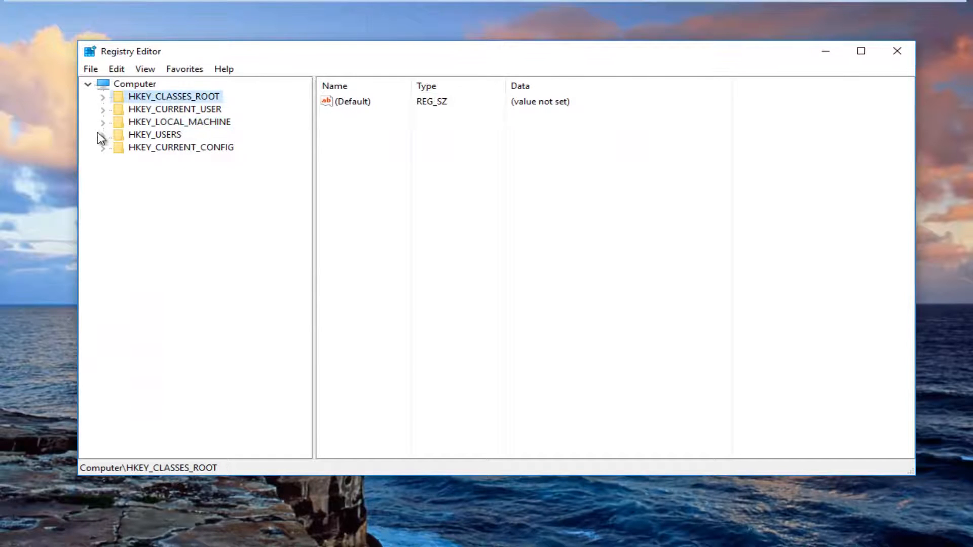
pyautogui.moveTo(99, 131)
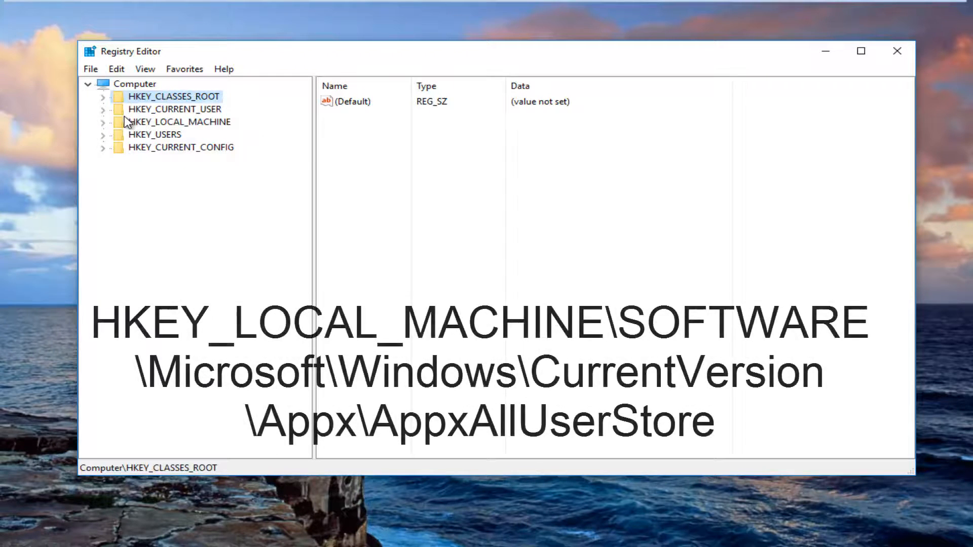
pyautogui.click(104, 122)
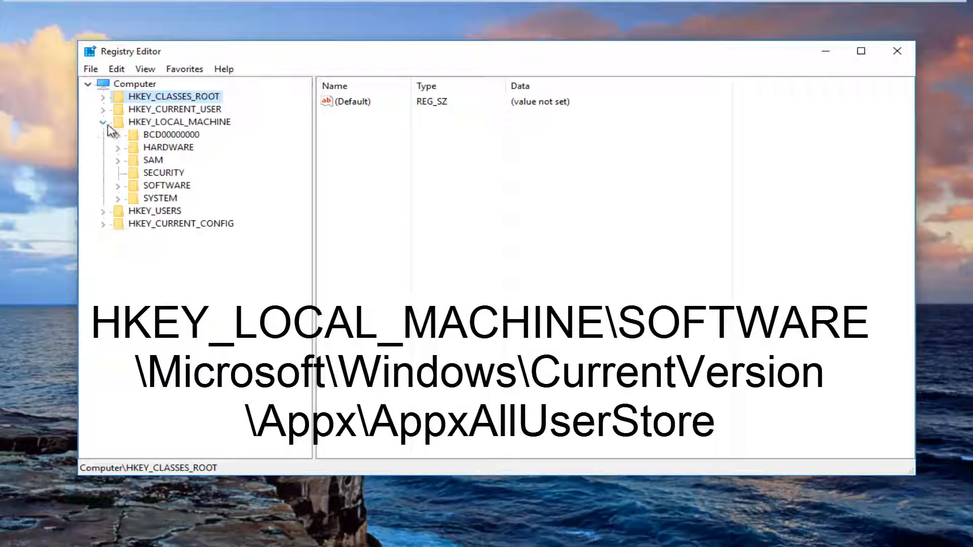
pyautogui.moveTo(147, 154)
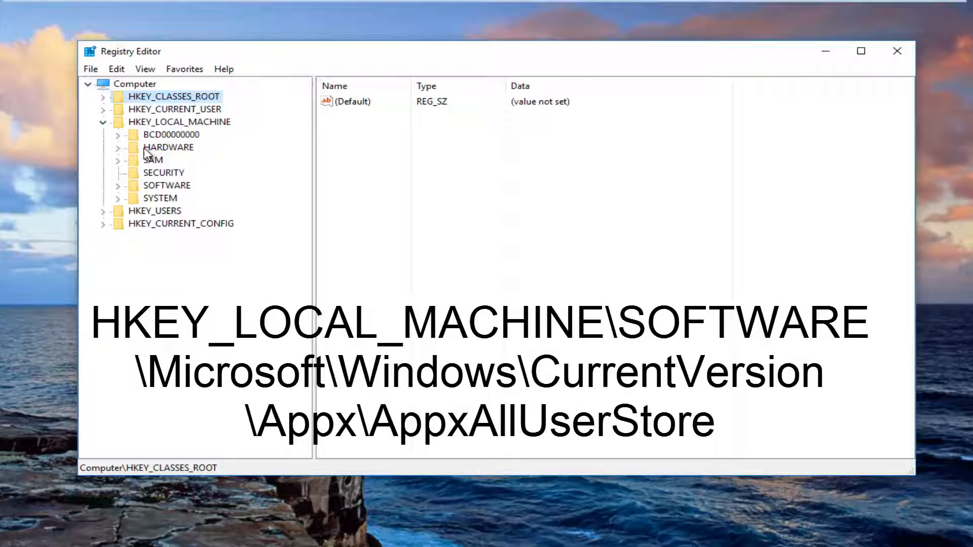
pyautogui.moveTo(119, 193)
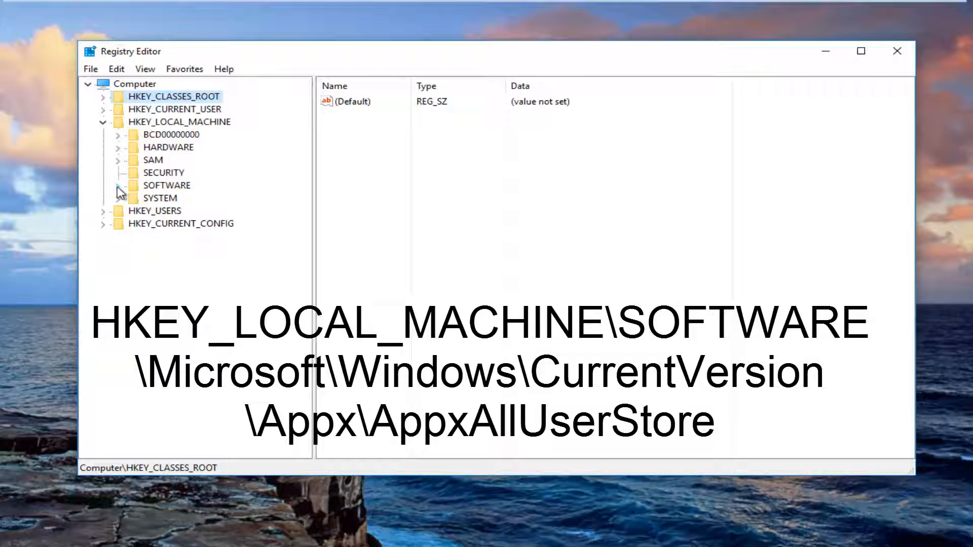
pyautogui.click(118, 185)
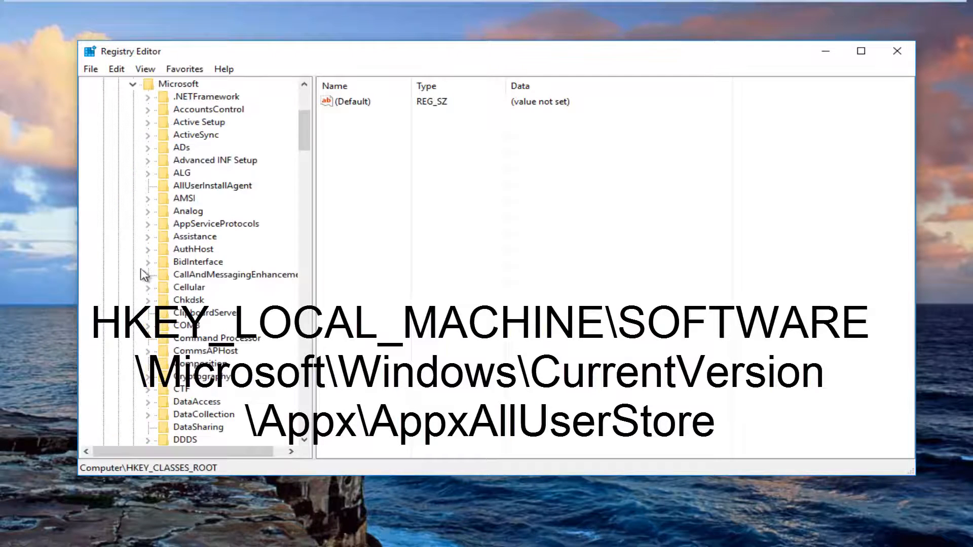
pyautogui.scroll(-3)
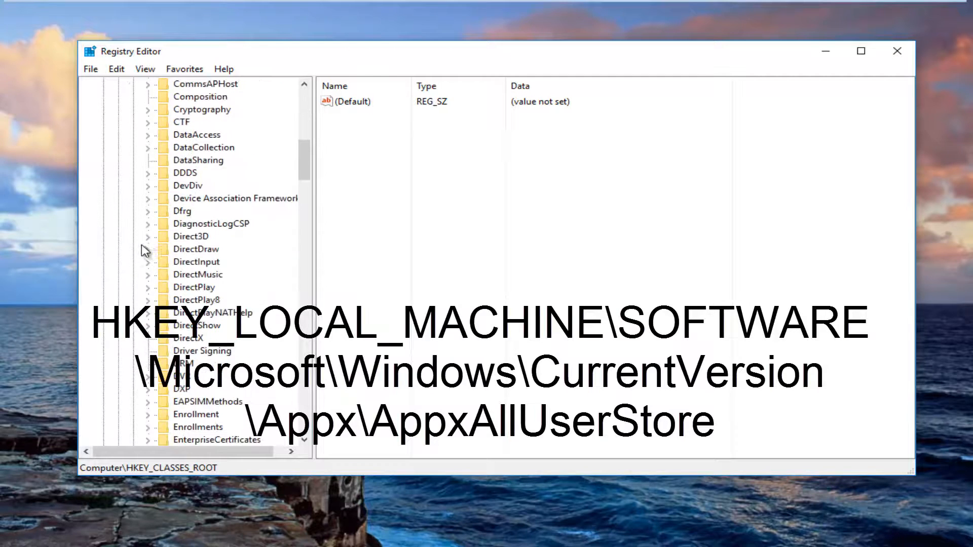
pyautogui.scroll(-3)
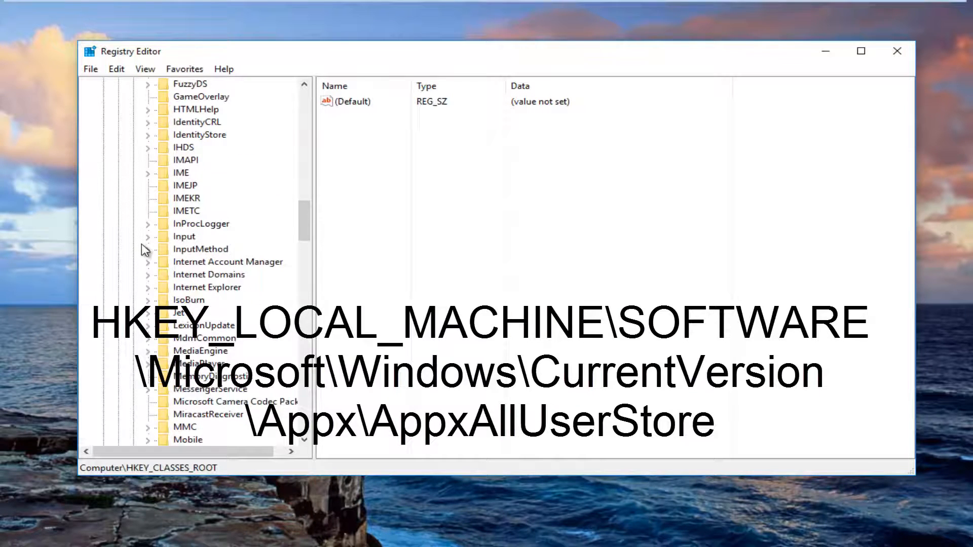
pyautogui.scroll(-3)
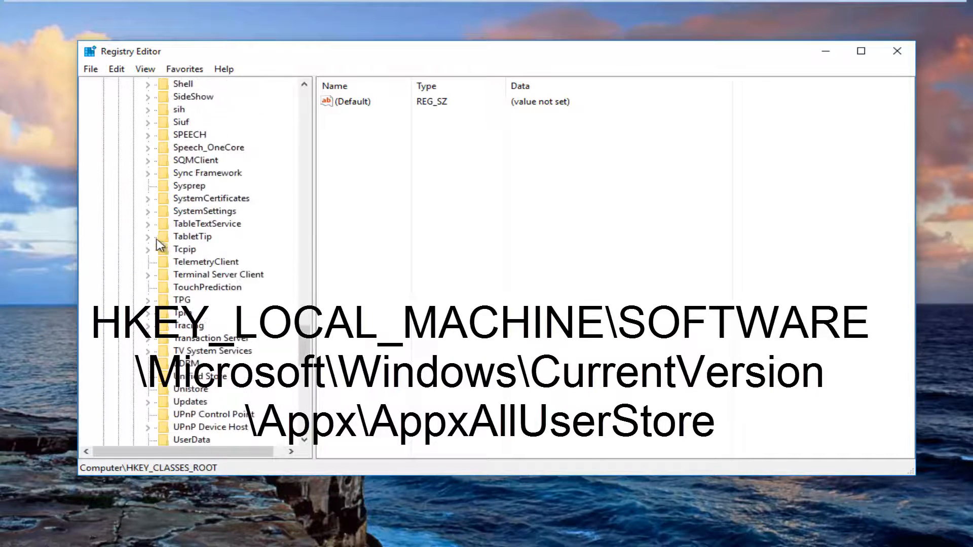
pyautogui.scroll(-3)
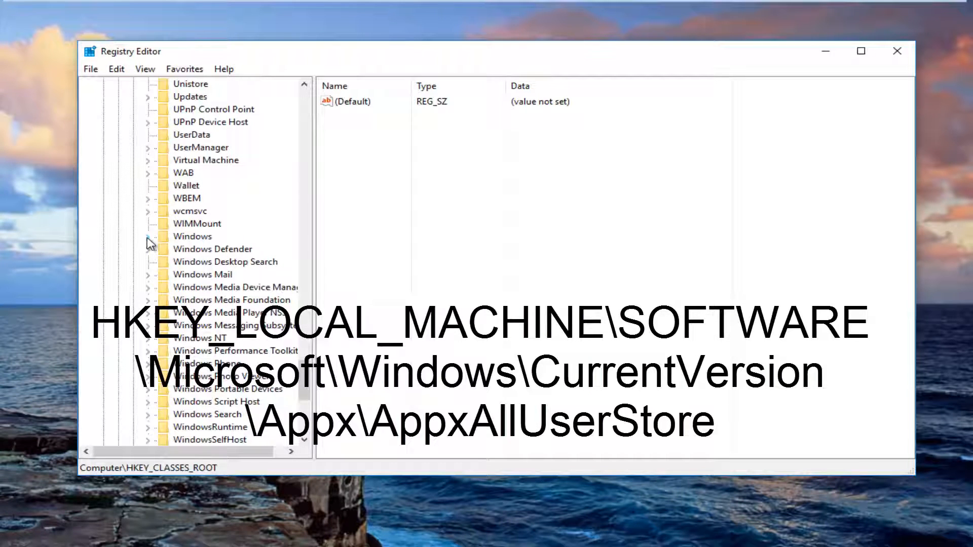
# - Expand Windows, CurrentVersion and Appx so AppxAllUserStore is listed
pyautogui.click(147, 236)
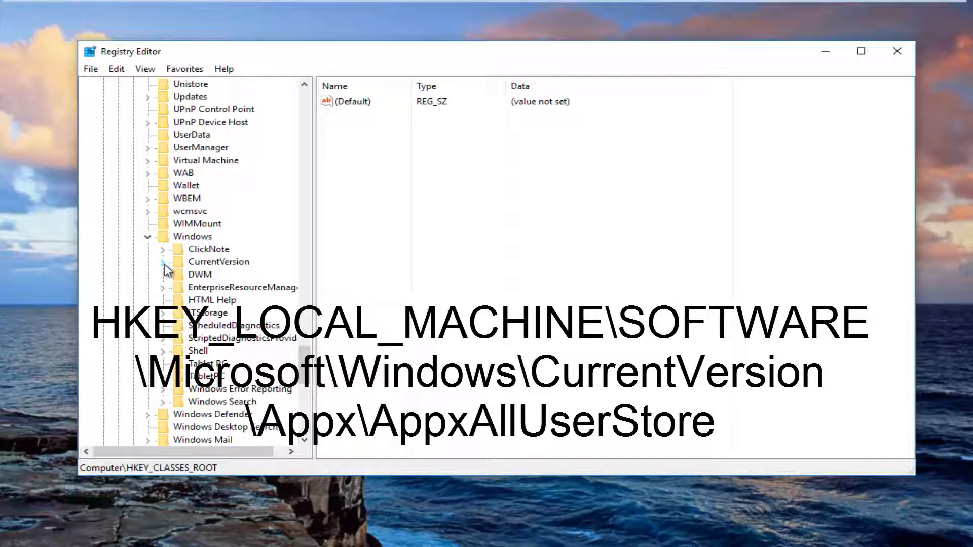
pyautogui.click(161, 261)
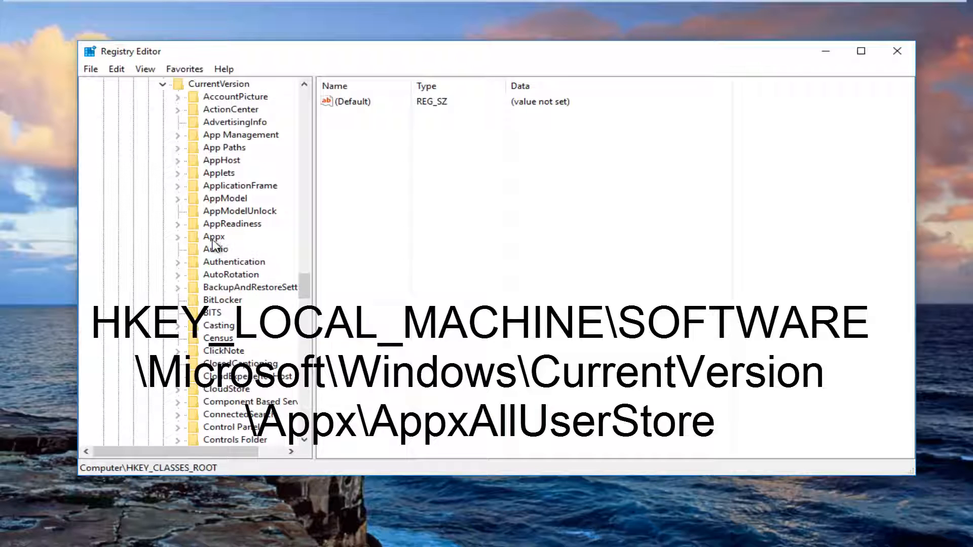
pyautogui.click(178, 236)
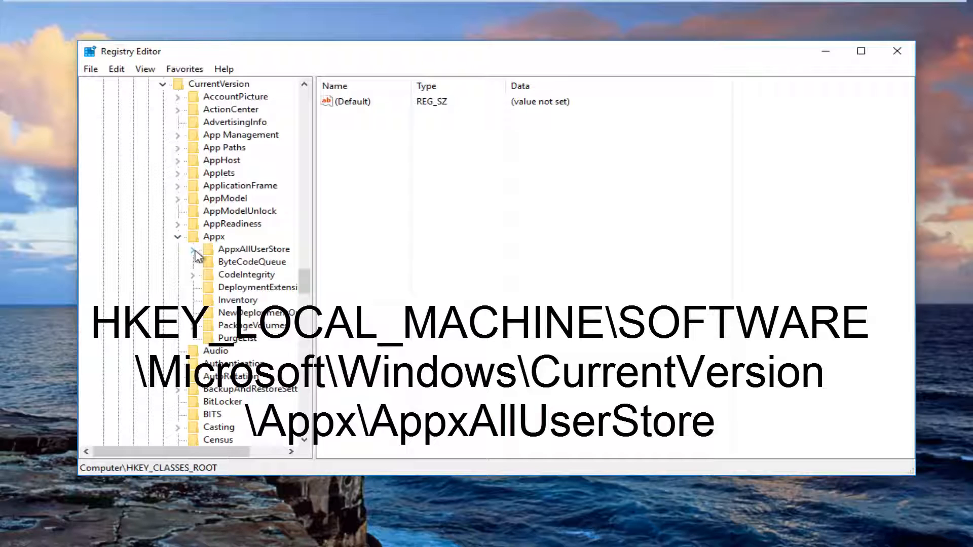
pyautogui.moveTo(241, 261)
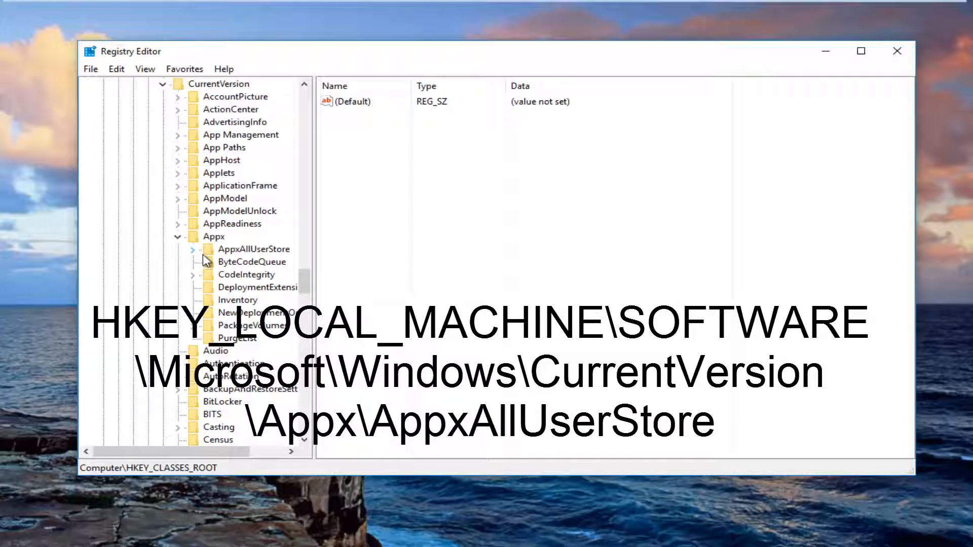
pyautogui.moveTo(198, 251)
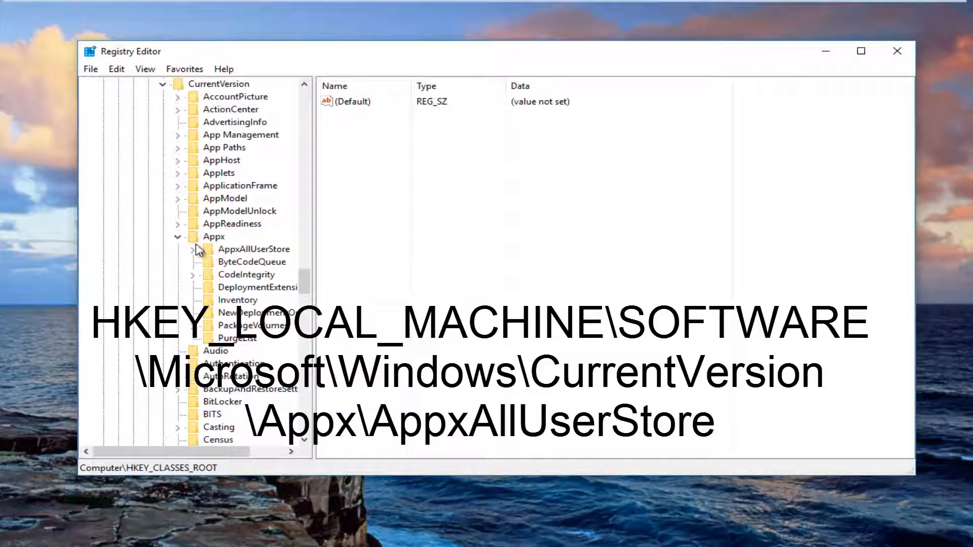
# - Expand AppxAllUserStore to show its user SID subkeys
pyautogui.click(192, 249)
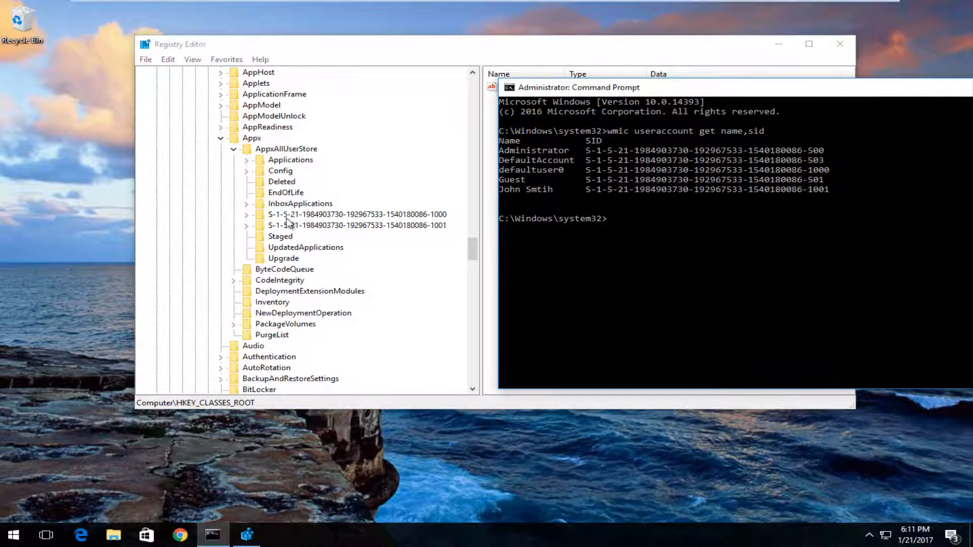
pyautogui.moveTo(342, 222)
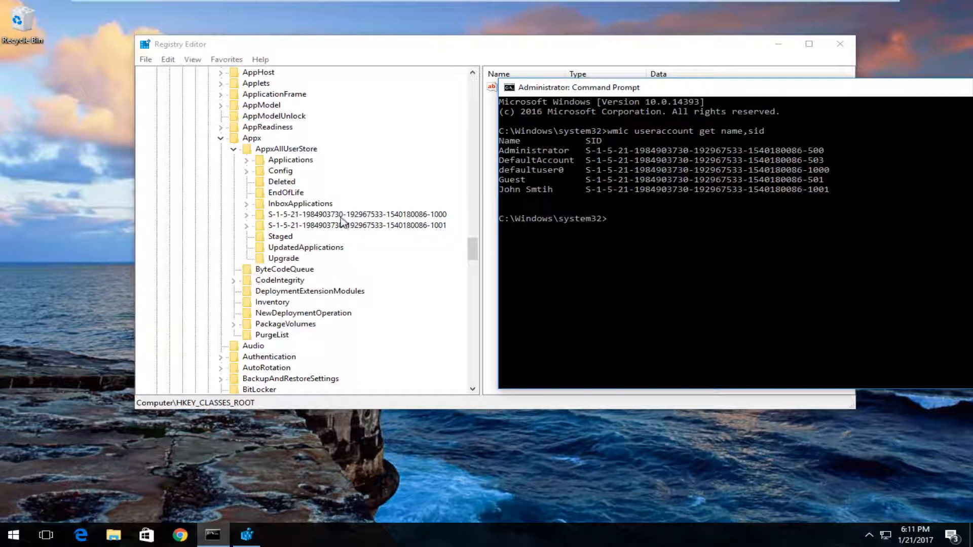
pyautogui.moveTo(654, 161)
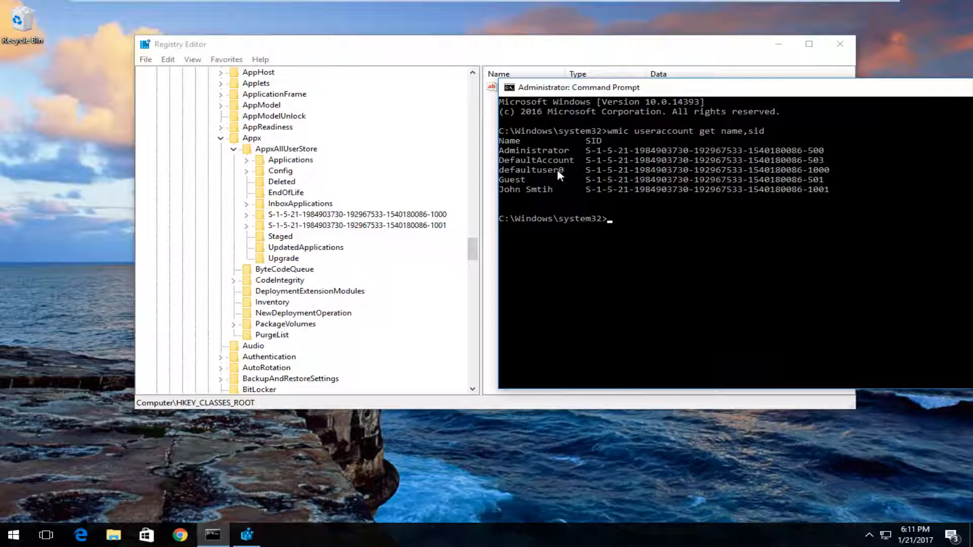
pyautogui.moveTo(442, 231)
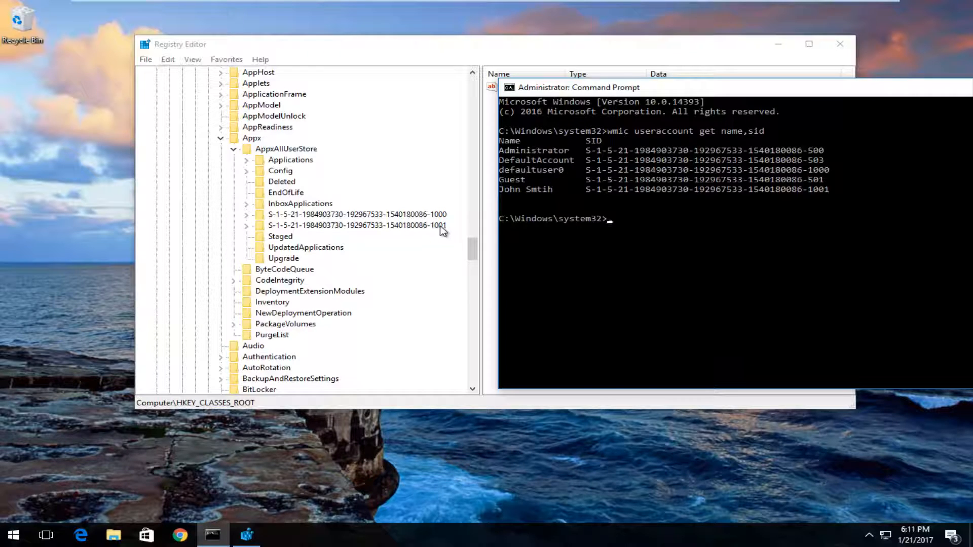
pyautogui.moveTo(452, 233)
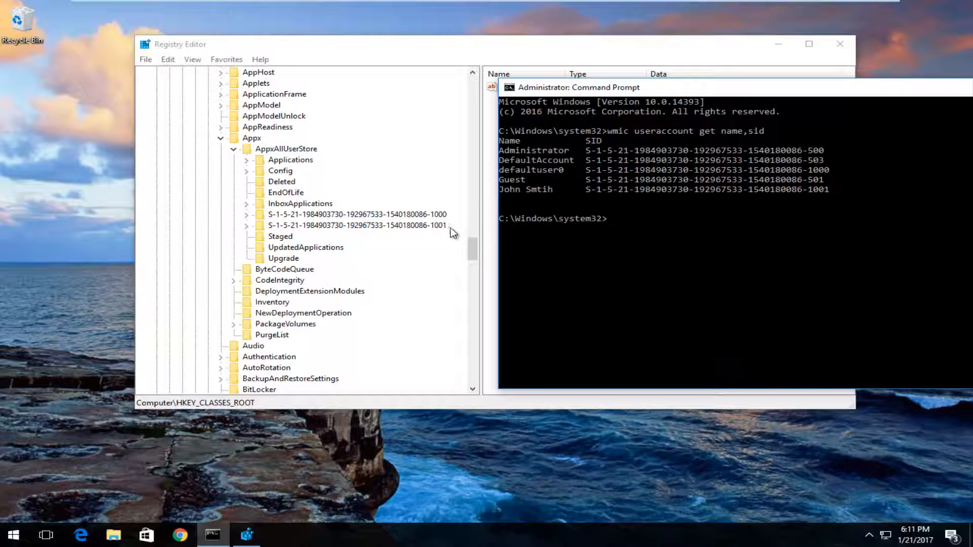
pyautogui.moveTo(524, 200)
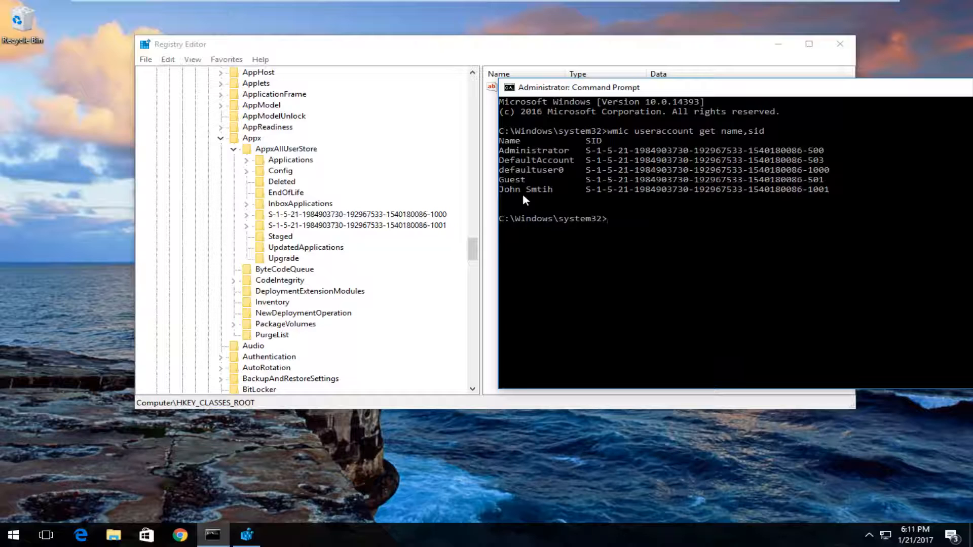
pyautogui.moveTo(530, 196)
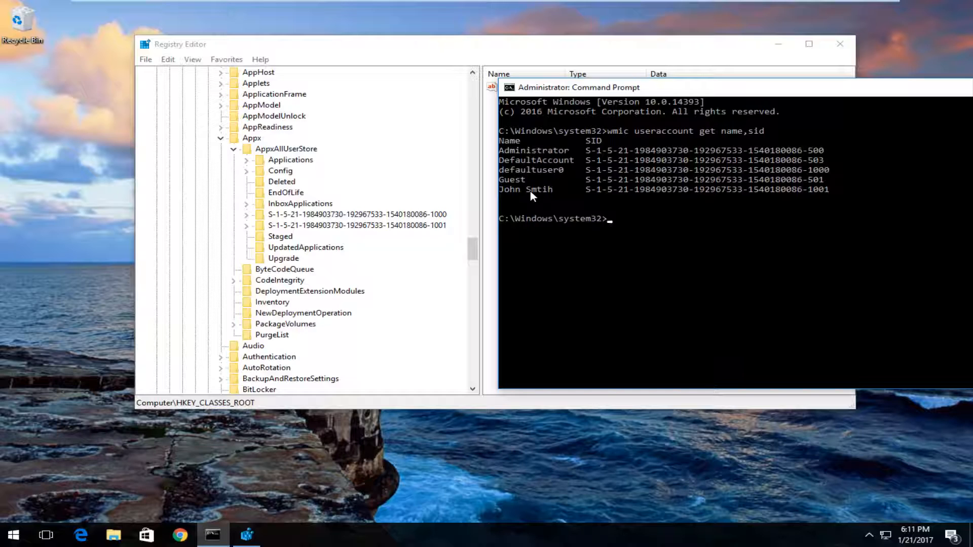
pyautogui.moveTo(541, 189)
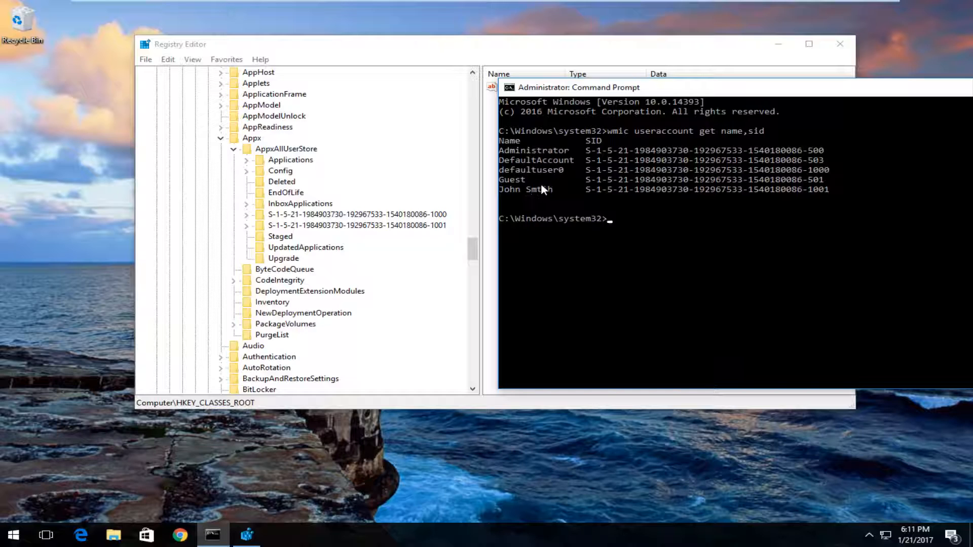
pyautogui.moveTo(524, 255)
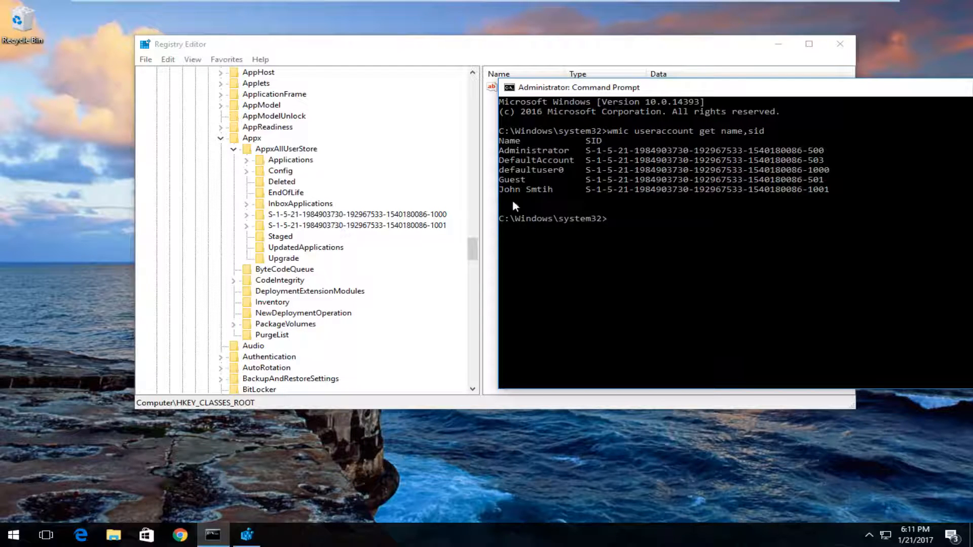
# - Delete the S-1-5-21-…-1001 key under AppxAllUserStore, confirming removal of it and its subkeys
pyautogui.click(356, 225)
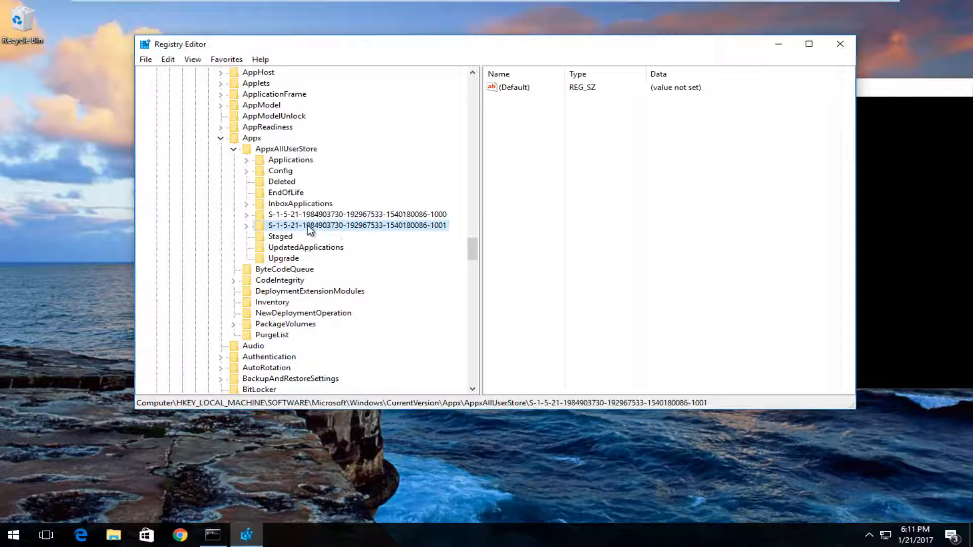
pyautogui.rightClick(357, 225)
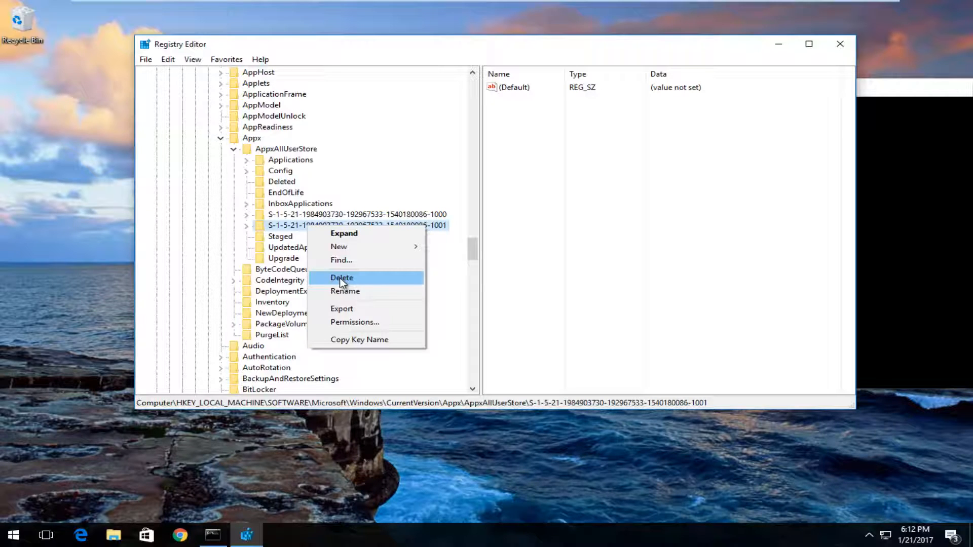
pyautogui.click(342, 277)
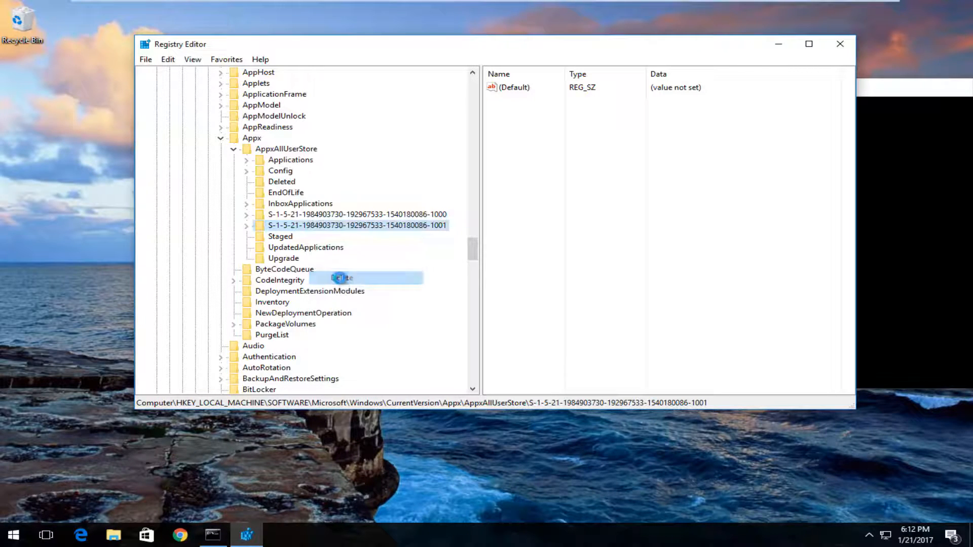
pyautogui.click(340, 277)
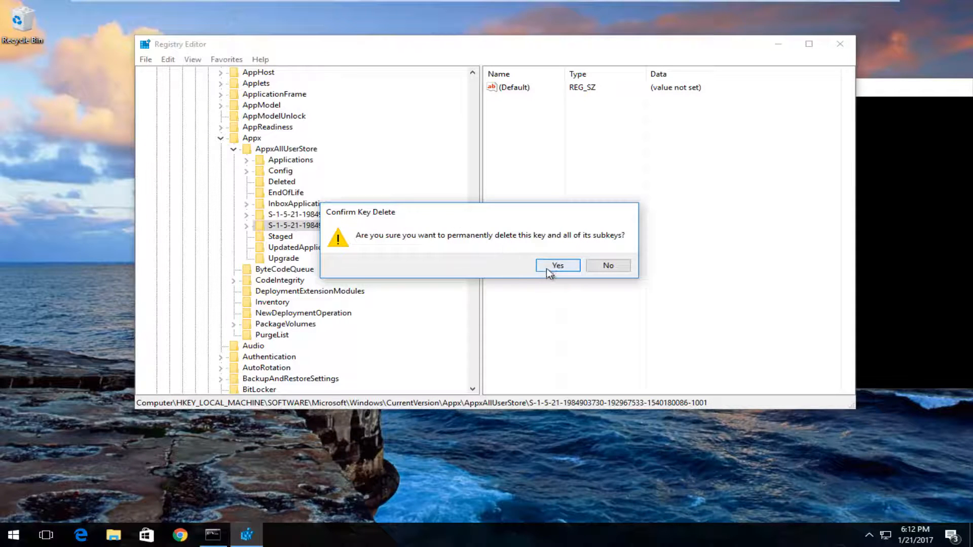
pyautogui.click(556, 265)
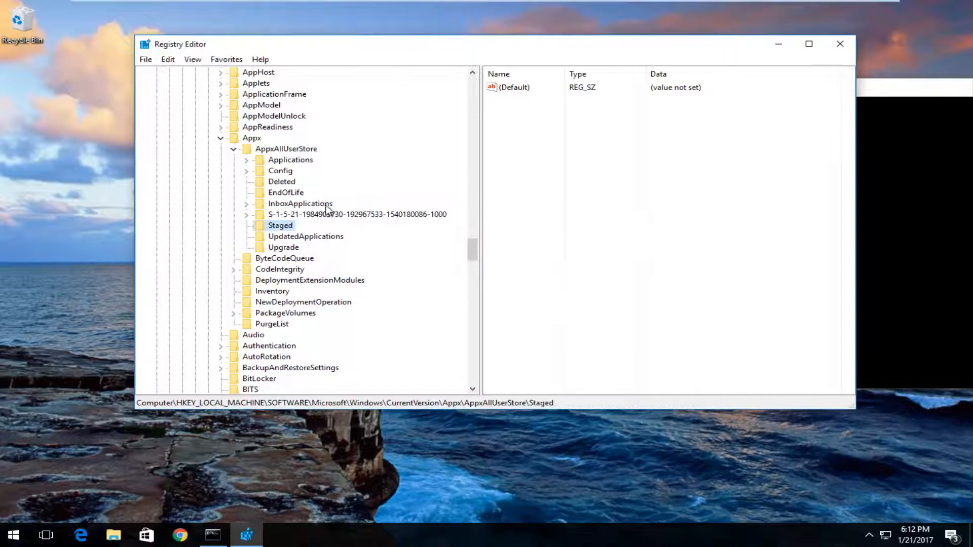
# - Check the remaining 1000 SID key, then close Command Prompt and Registry Editor to return to the desktop
pyautogui.click(356, 214)
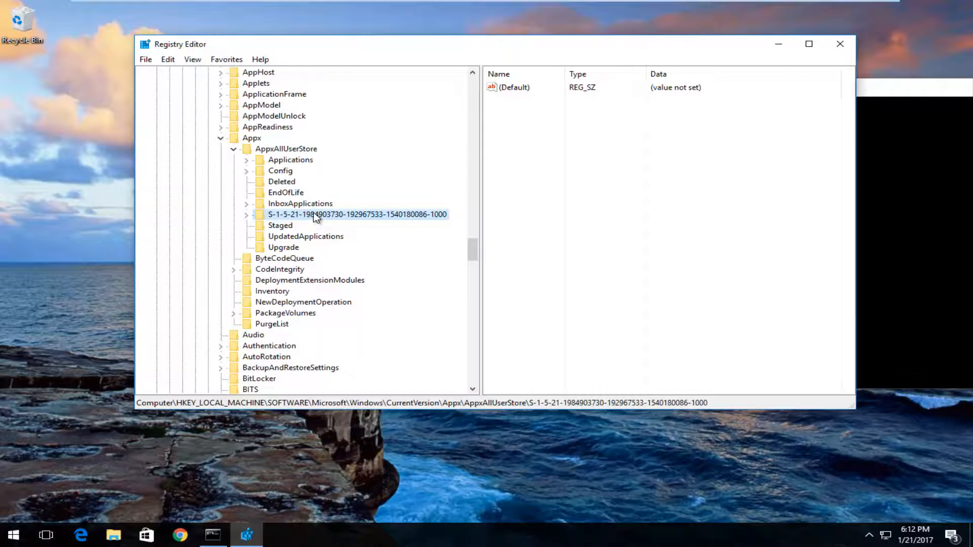
pyautogui.moveTo(325, 214)
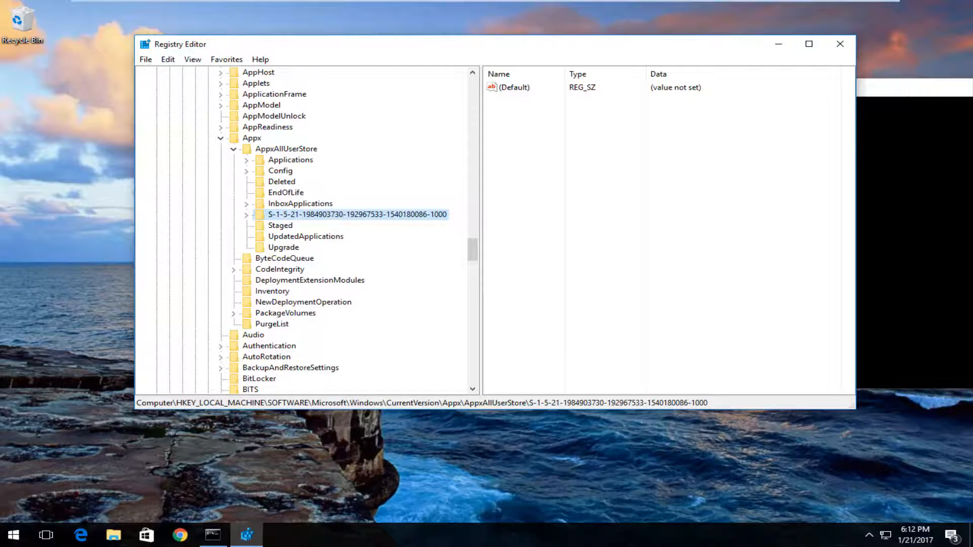
pyautogui.click(212, 535)
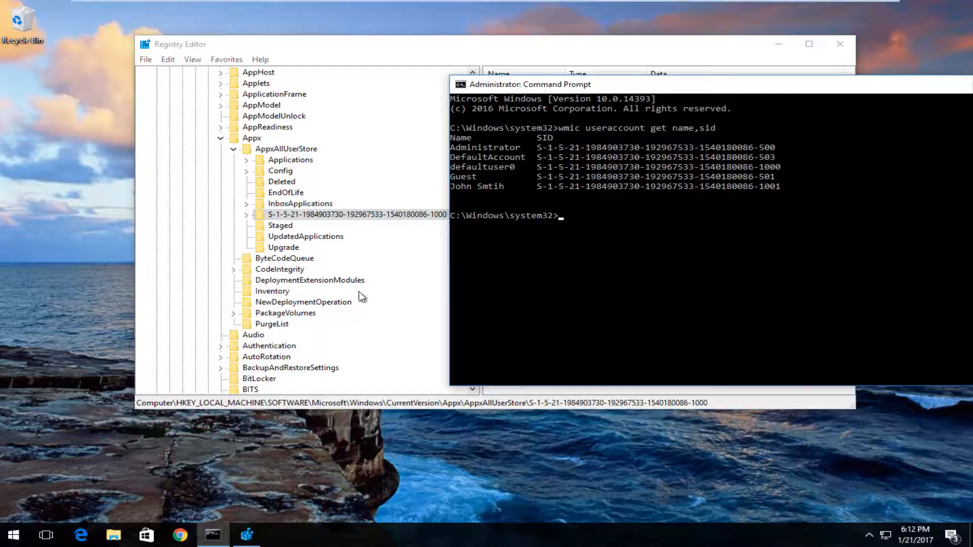
pyautogui.moveTo(730, 188)
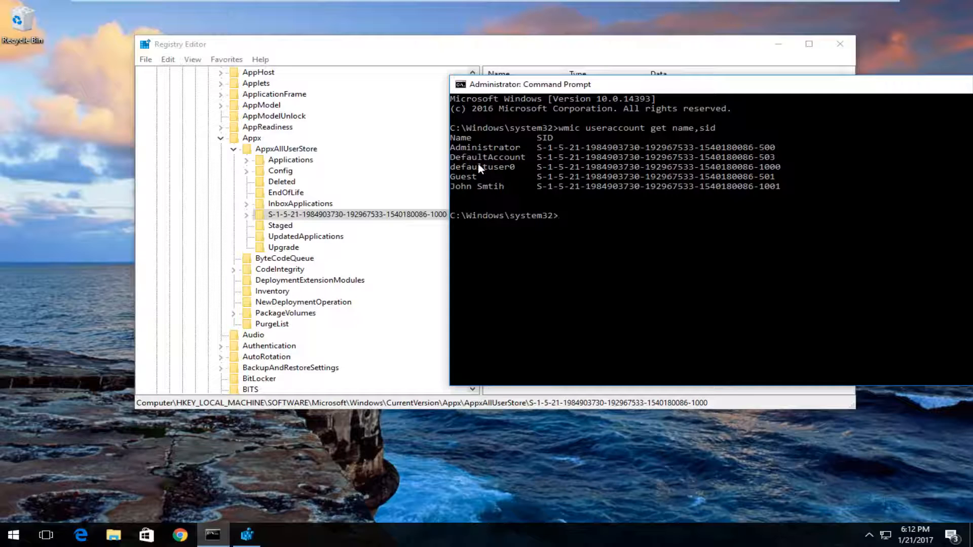
pyautogui.moveTo(477, 187)
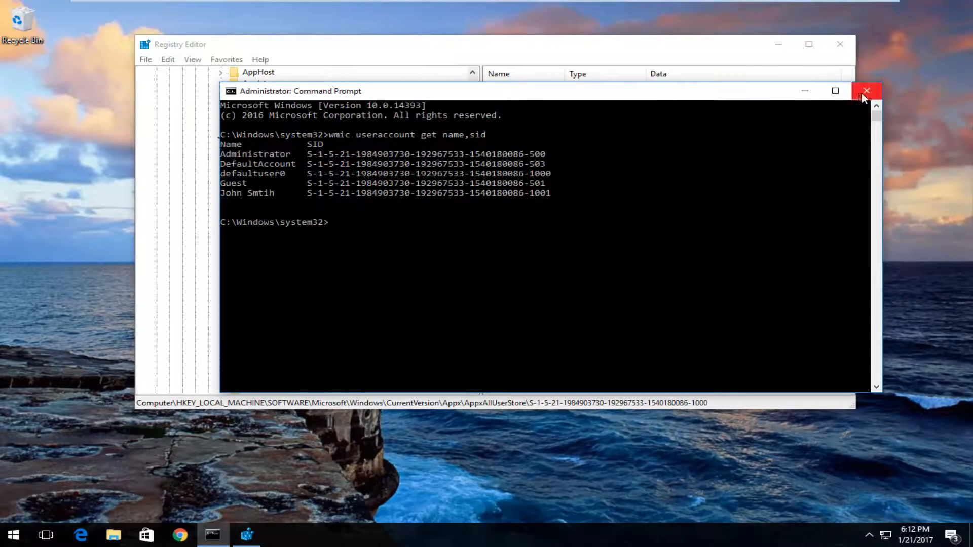
pyautogui.click(865, 90)
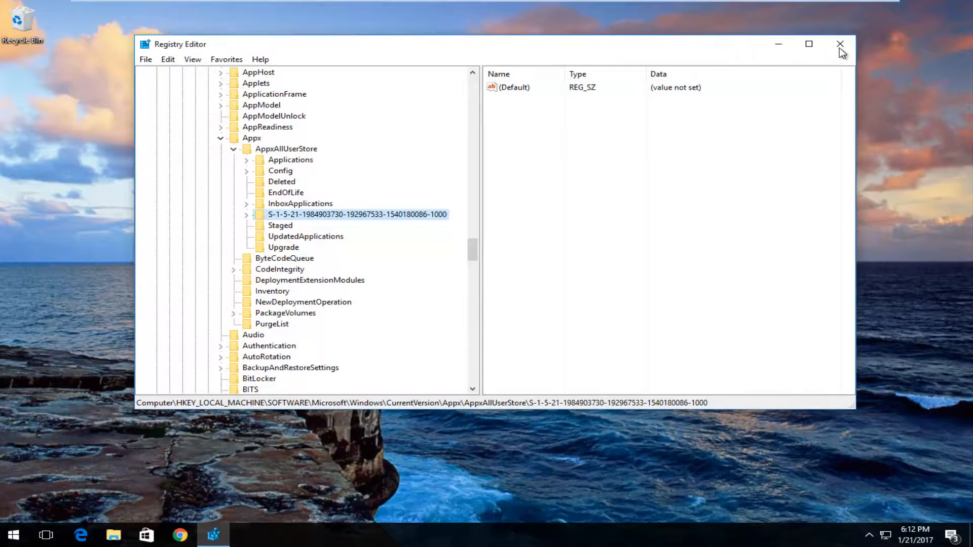
pyautogui.click(840, 44)
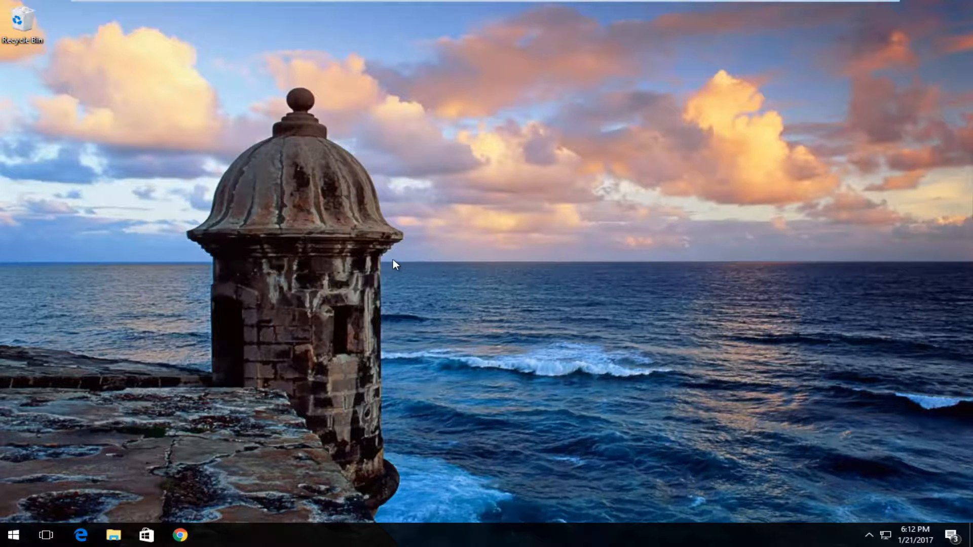